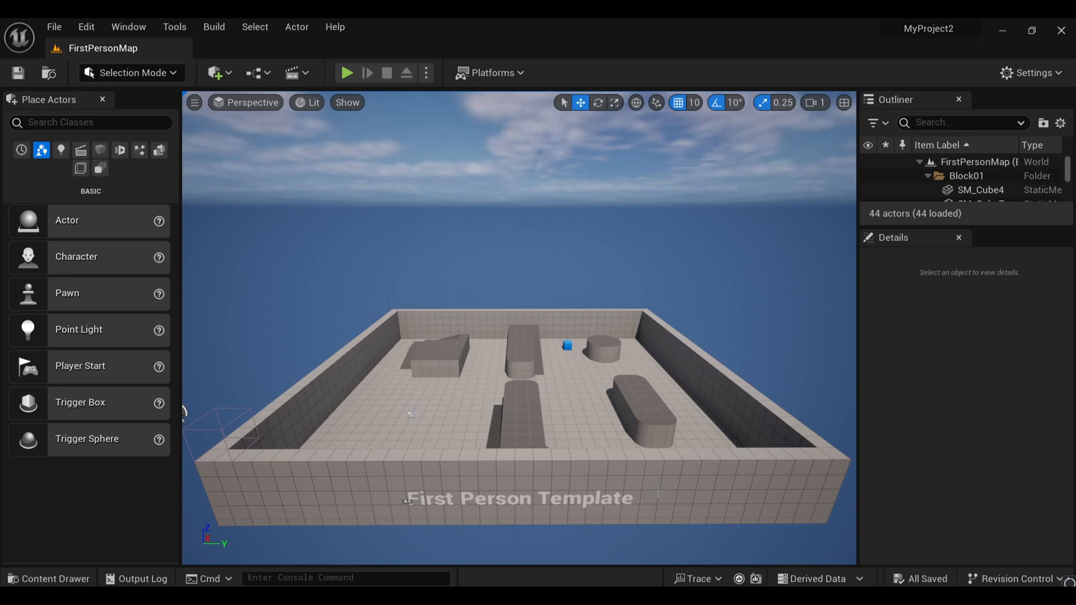
# Step: Add a Left Mouse Button input event node in BP_FirstPersonCharacter's event graph
pyautogui.click(48, 578)
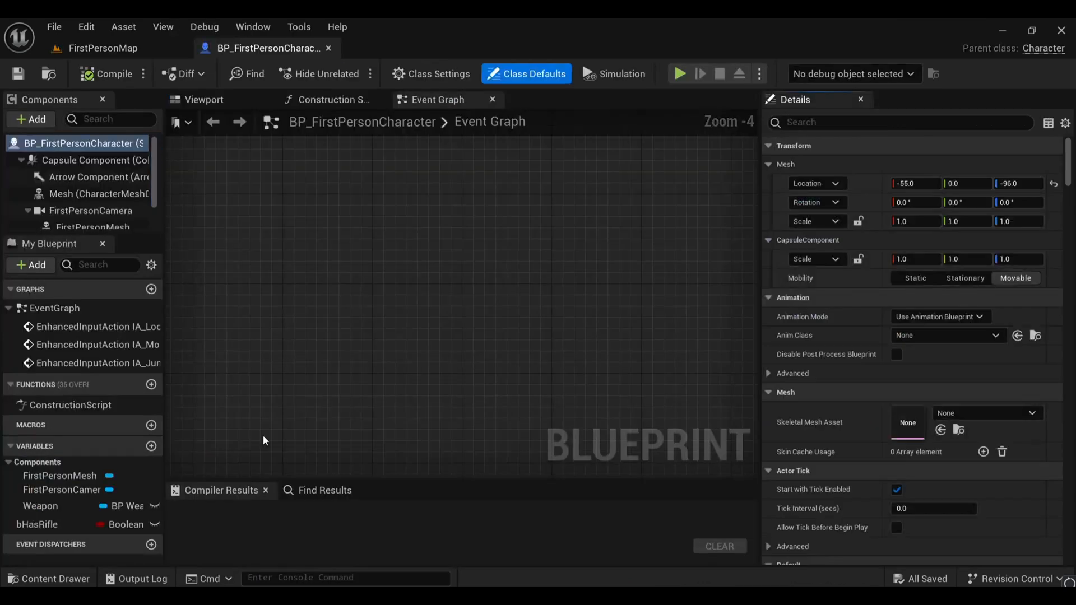
pyautogui.scroll(-3)
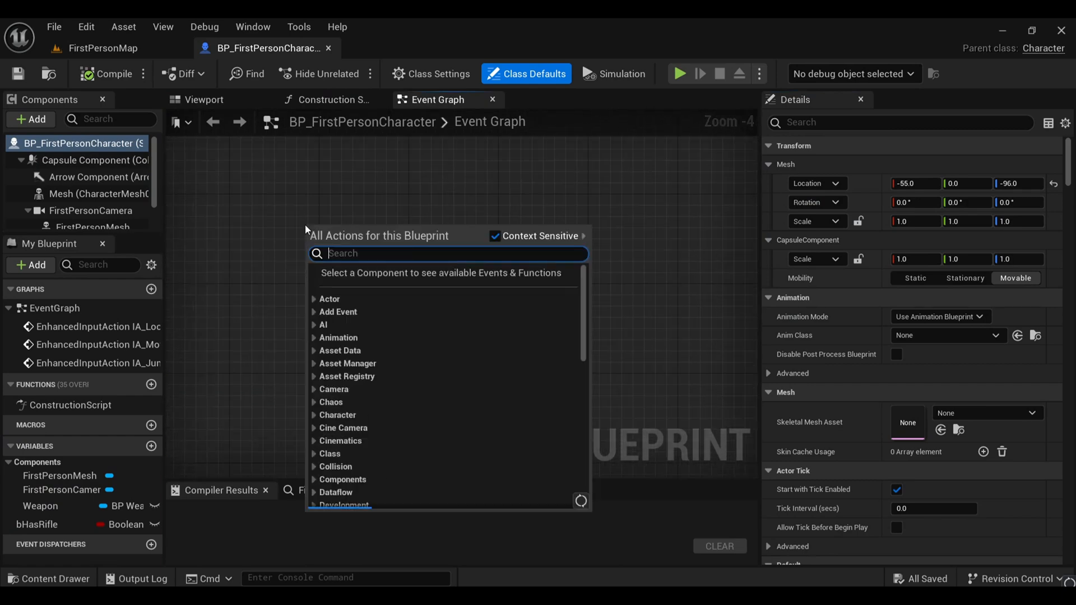
pyautogui.write('l')
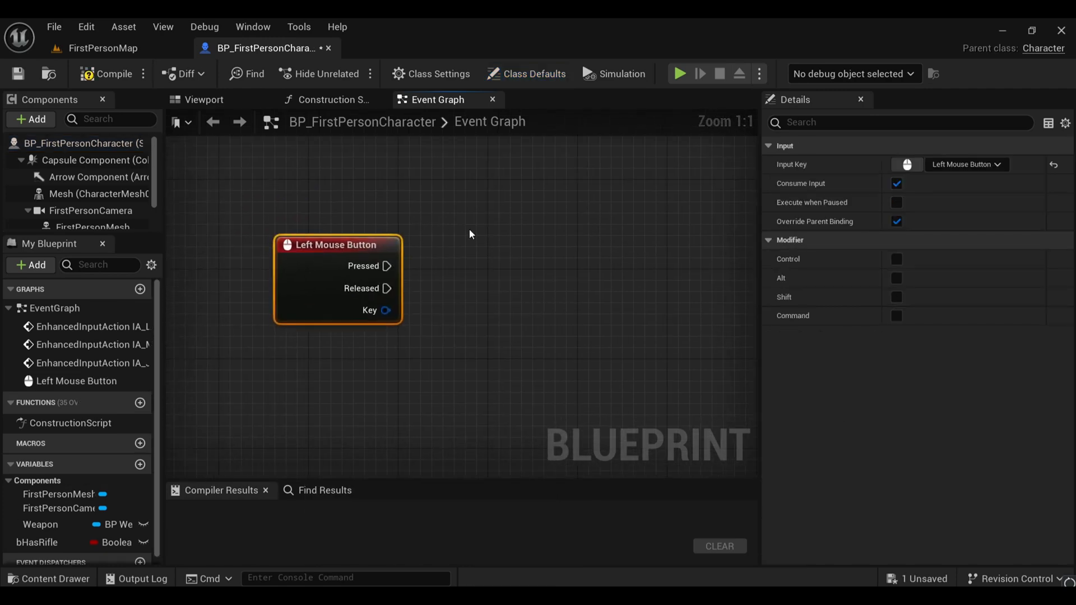
# Step: Drive two FirstPersonCamera Set Field Of View nodes from Pressed and Released, compile, and show the viewport
pyautogui.click(89, 211)
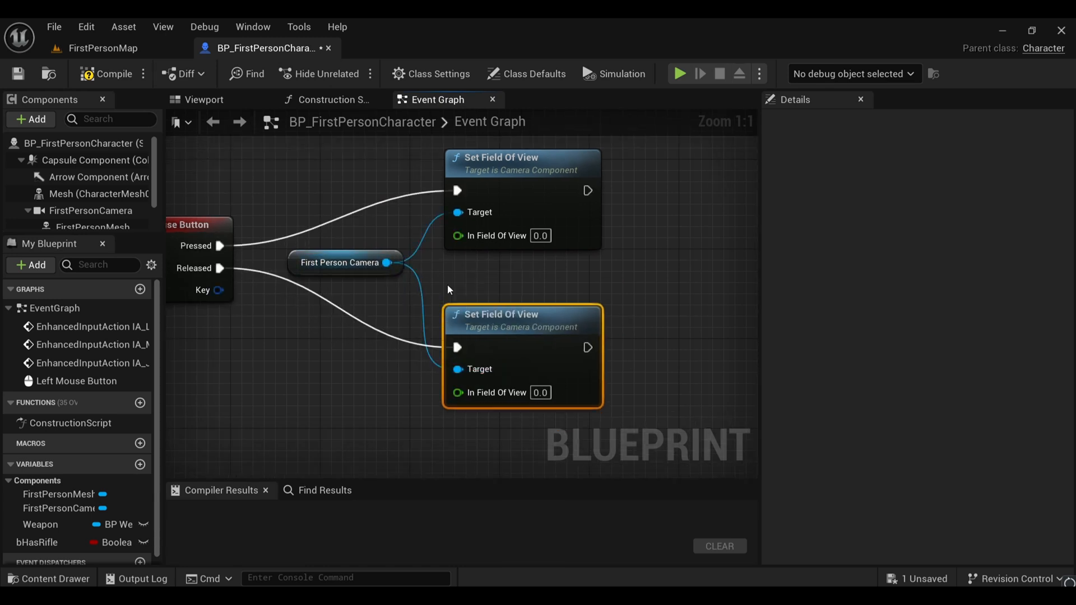
pyautogui.click(114, 74)
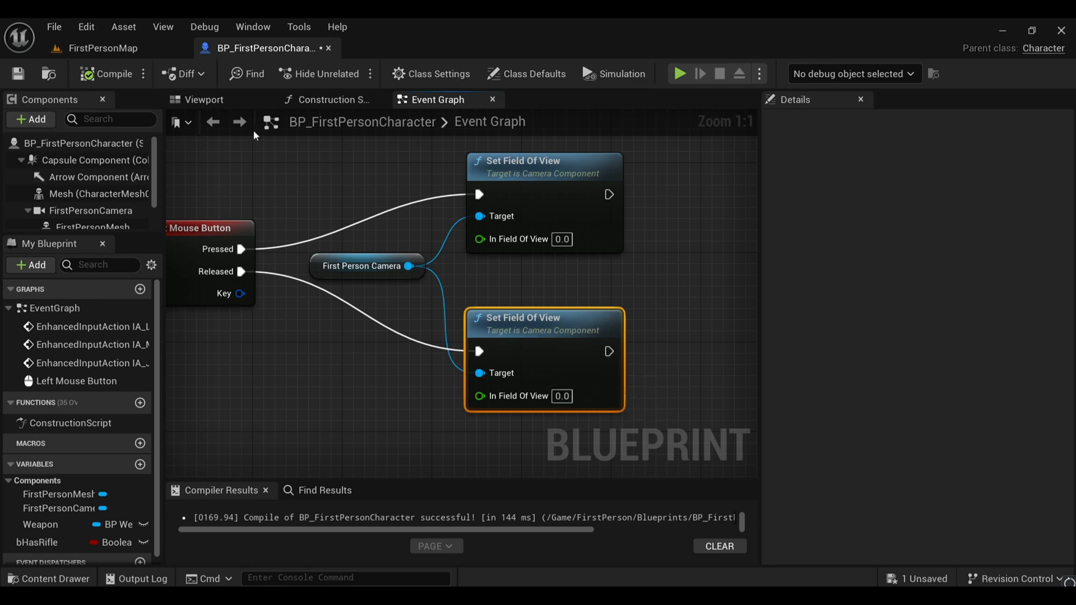
pyautogui.click(204, 99)
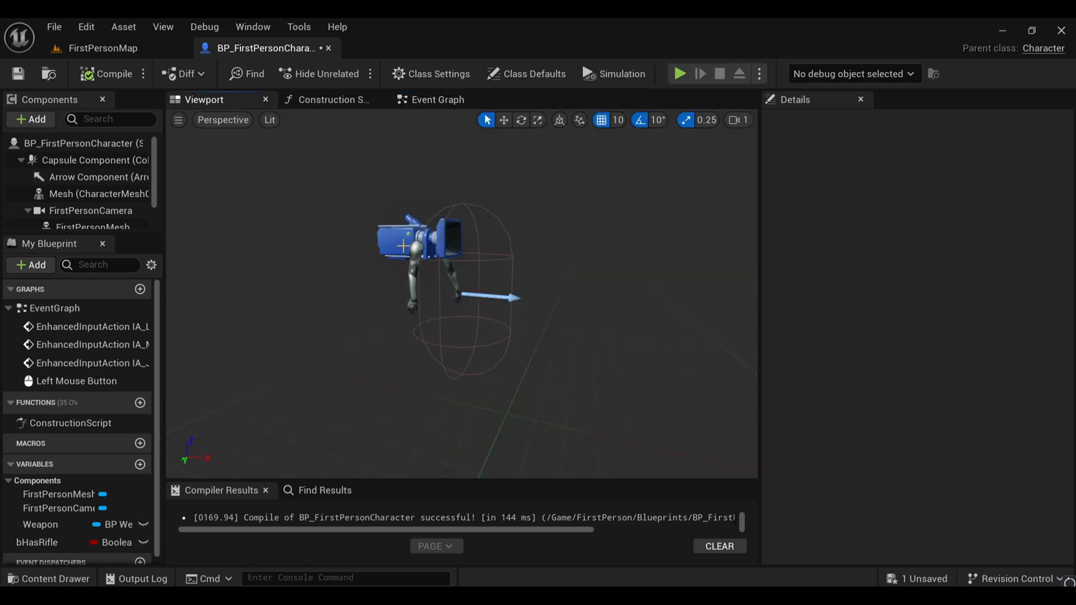
# Step: Set the Released node's field of view to the camera default 90, begin 20 on Pressed, and go to FirstPersonMap
pyautogui.click(90, 211)
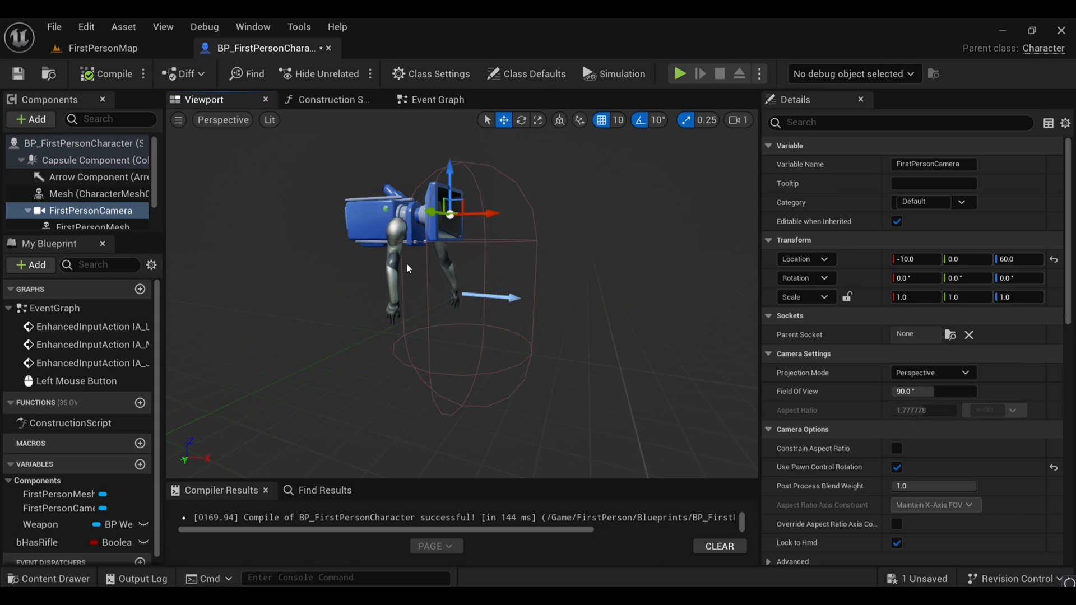
pyautogui.click(437, 99)
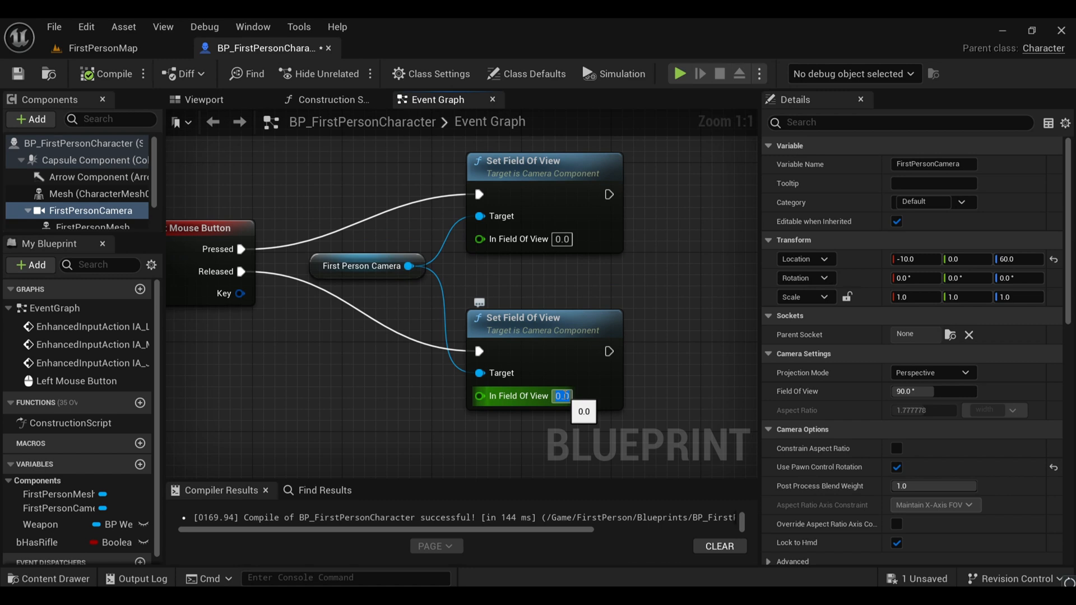
pyautogui.moveTo(565, 401)
pyautogui.write('90')
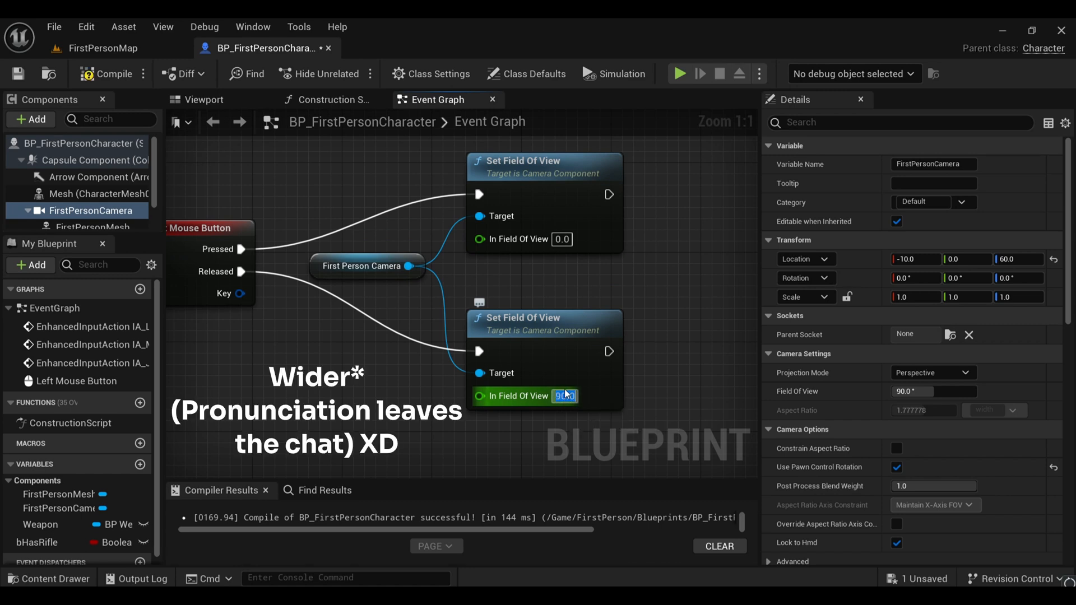
pyautogui.moveTo(566, 397)
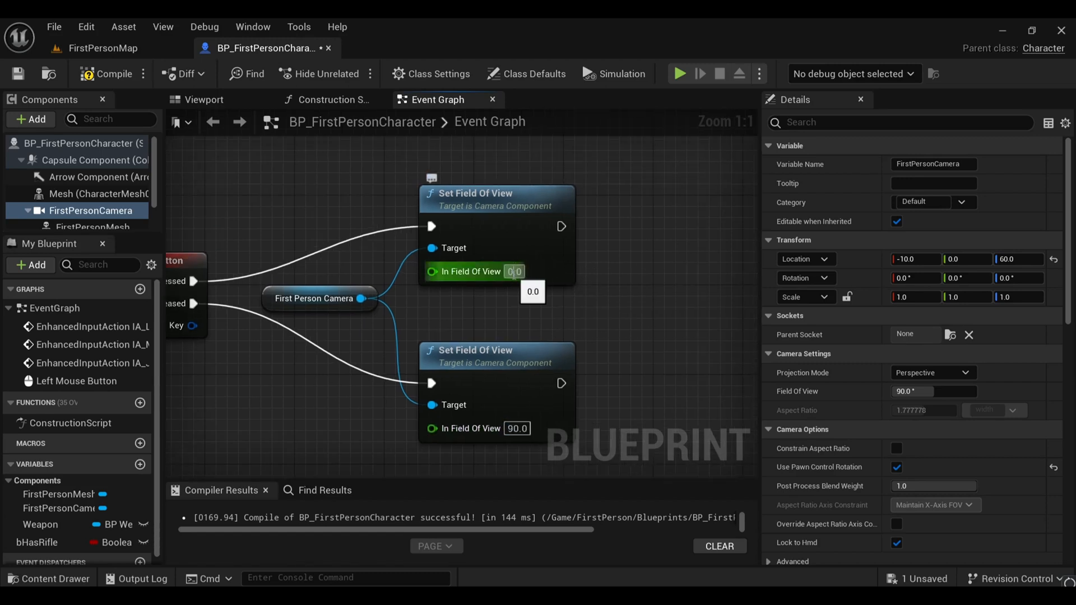
pyautogui.write('2')
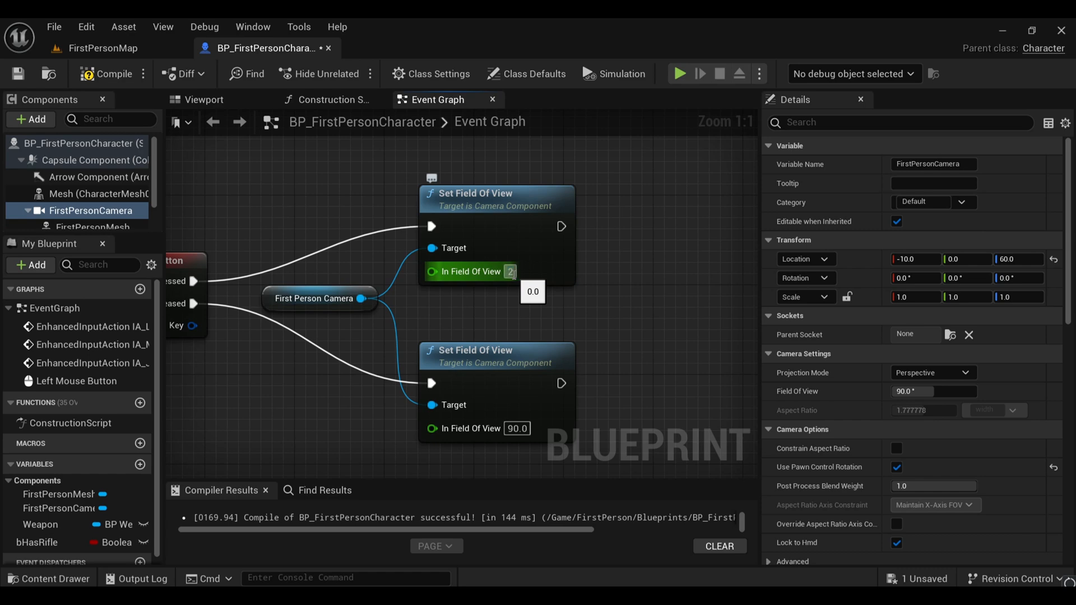
pyautogui.click(101, 47)
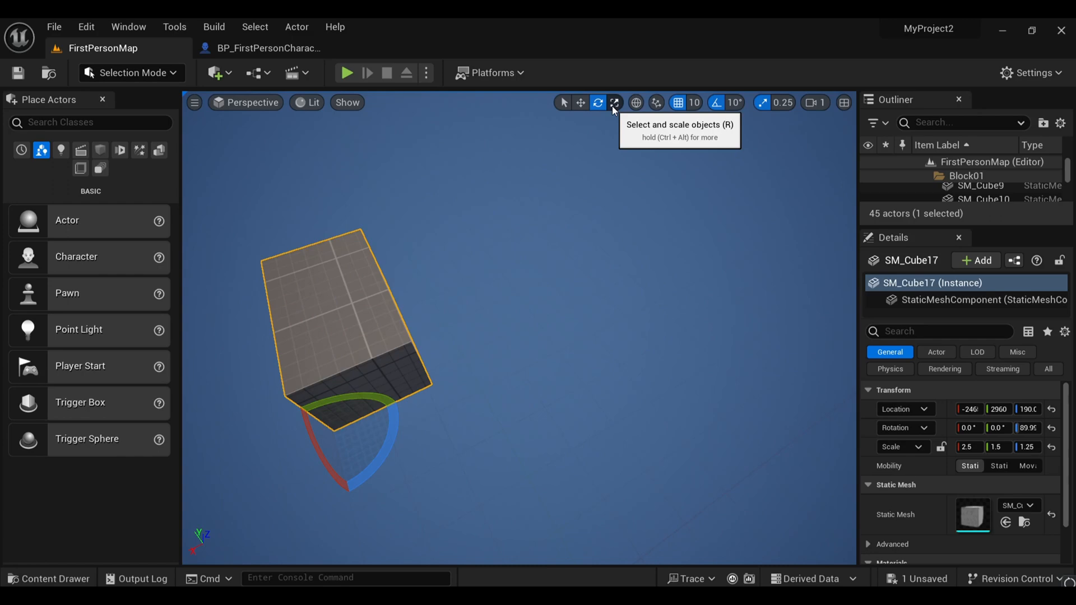
# Step: Play-test holding the mouse to zoom, stop, and recompile the character blueprint with FOV 20 on press
pyautogui.click(49, 579)
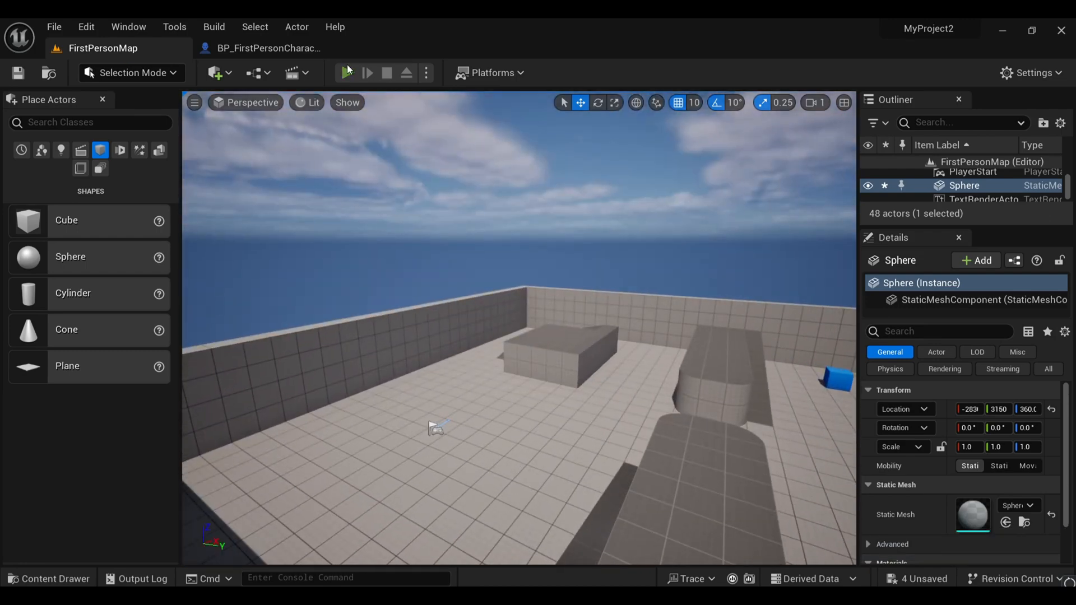
pyautogui.click(346, 73)
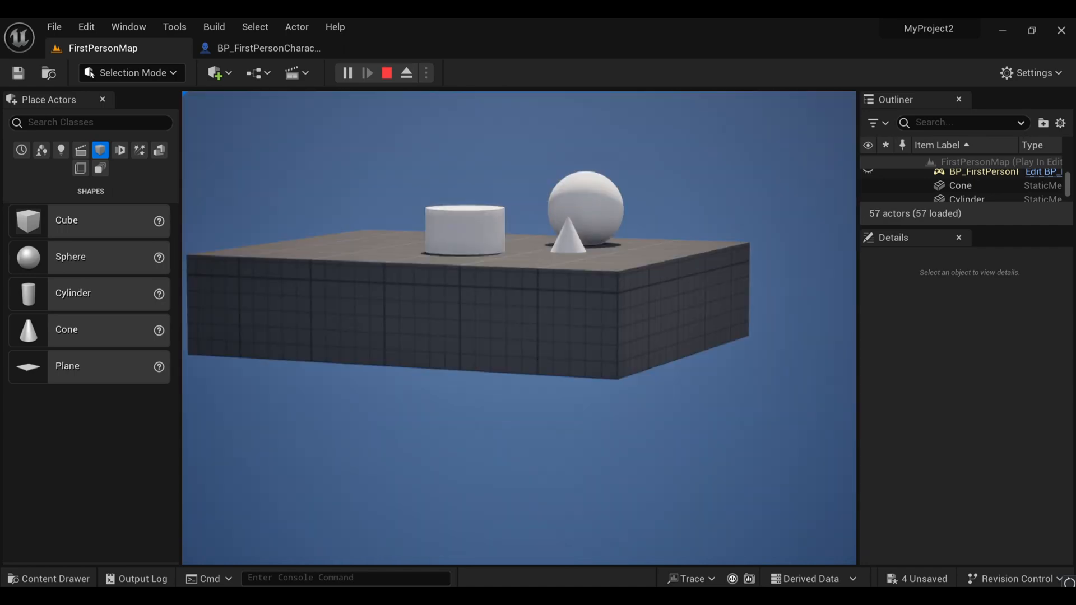
pyautogui.click(385, 73)
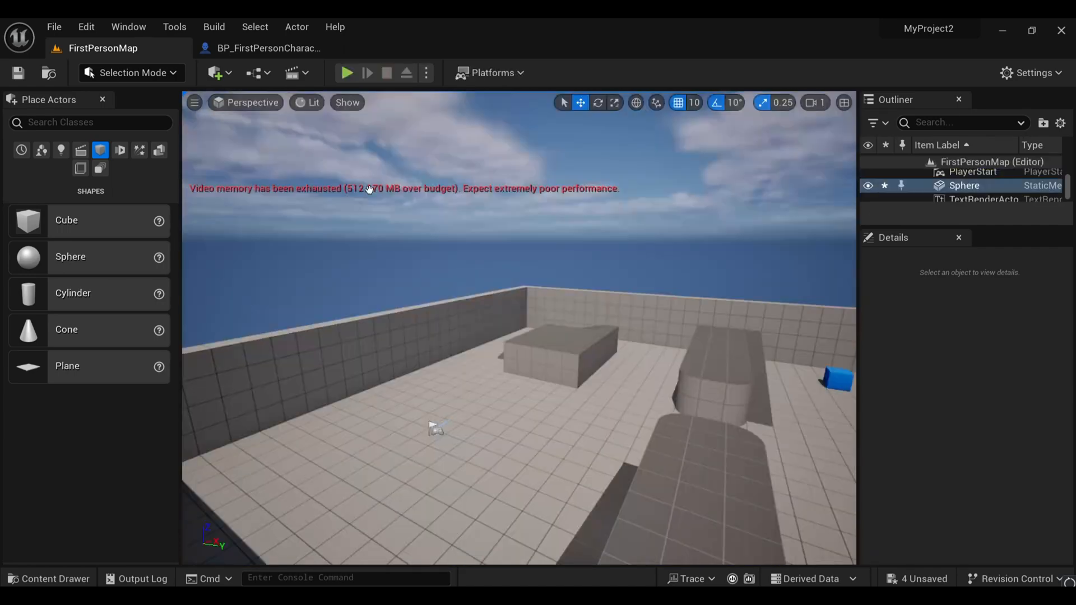
pyautogui.click(263, 47)
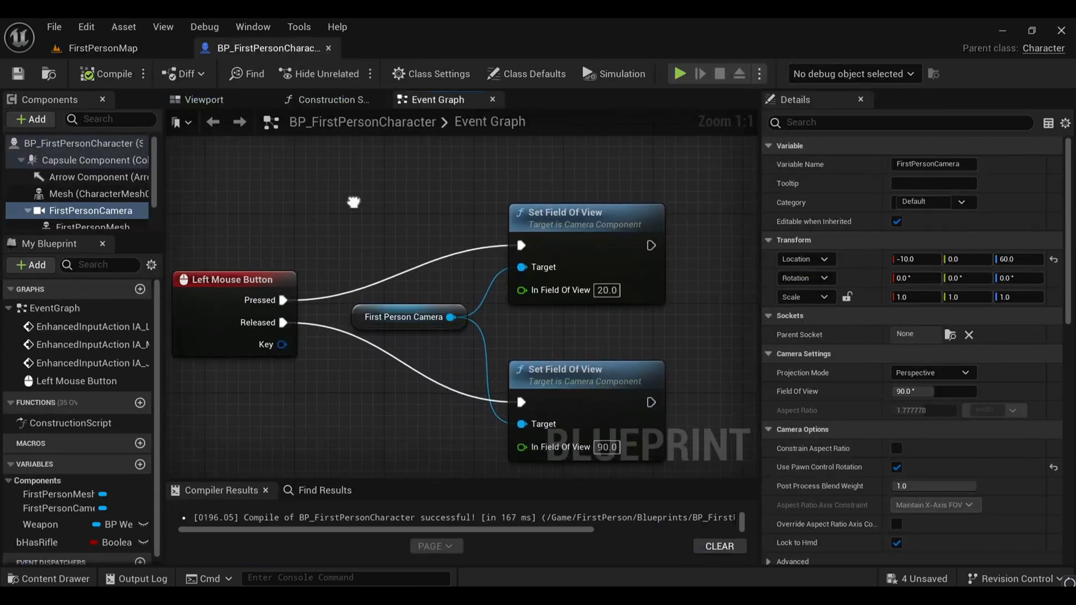
# Step: Review the finished zoom nodes and return to the FirstPersonMap level
pyautogui.scroll(-3)
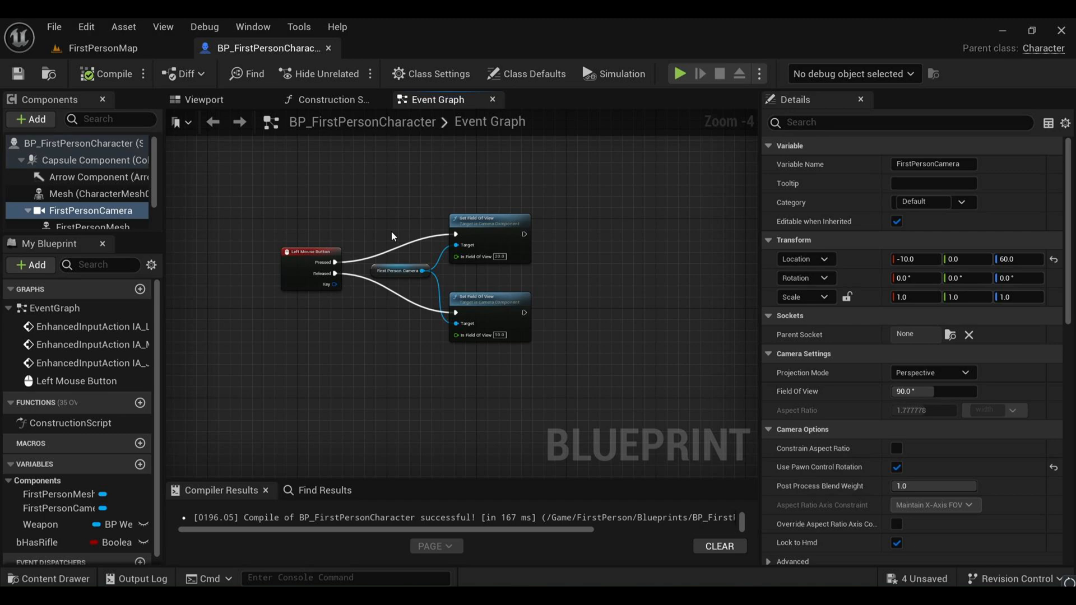
pyautogui.click(103, 47)
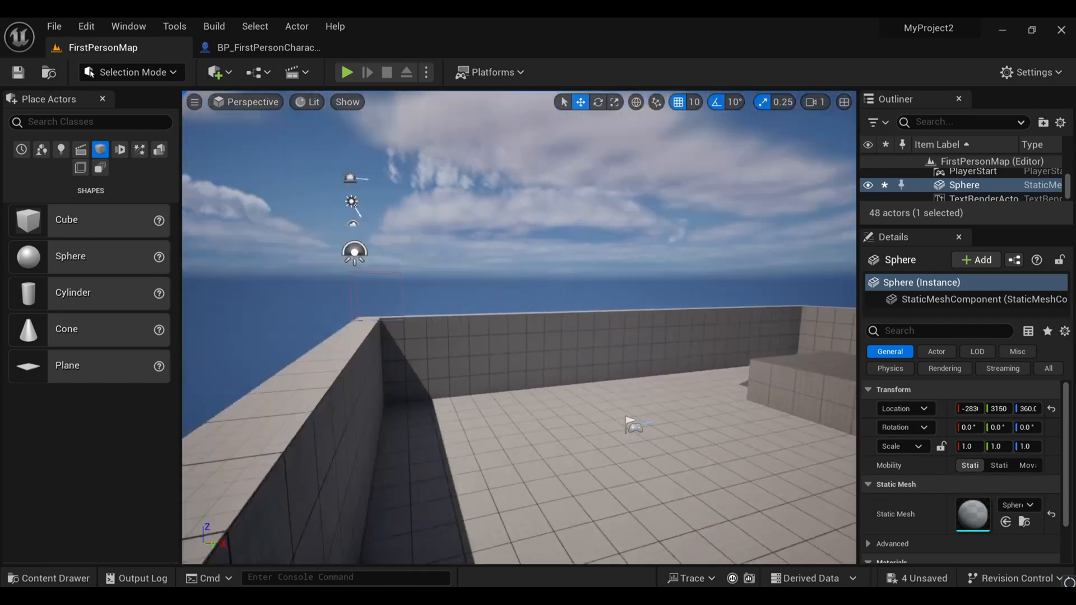
# Step: Create a User Widget blueprint named Teliscope in Content and open it in the widget designer
pyautogui.click(50, 579)
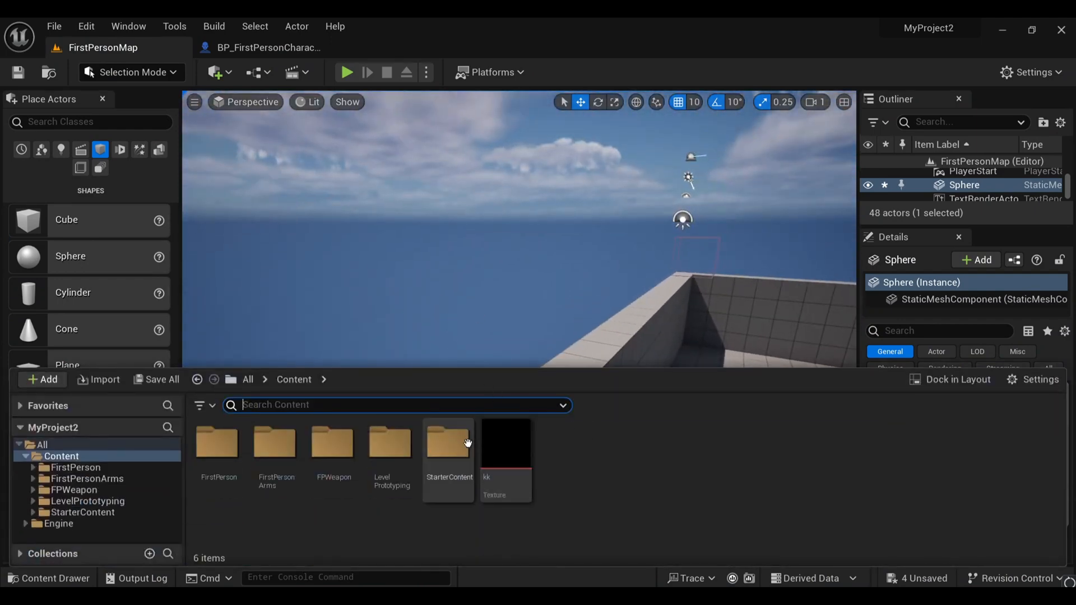
pyautogui.doubleClick(505, 453)
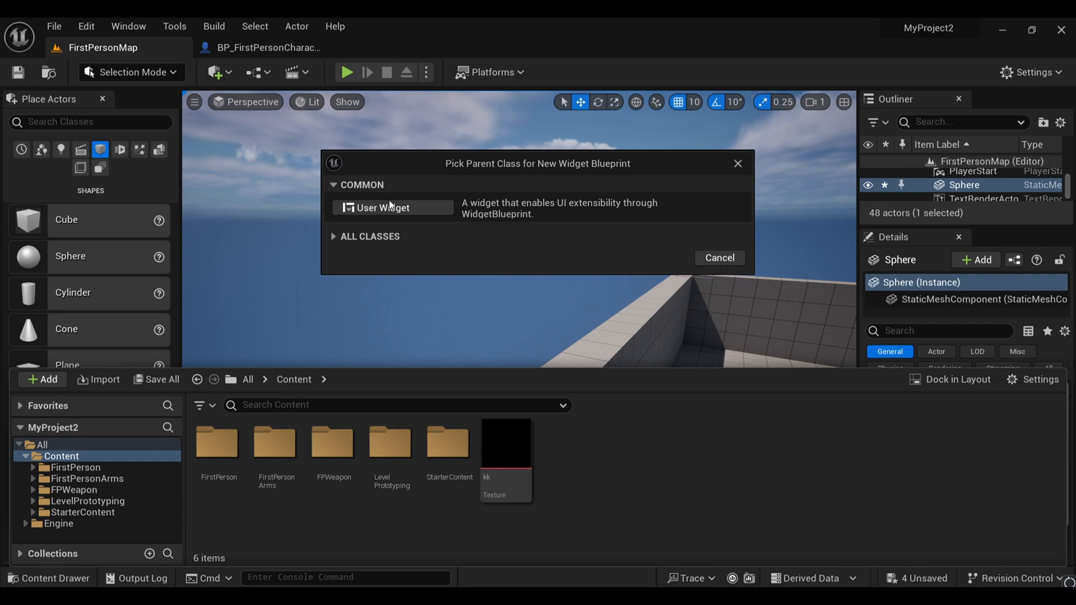
pyautogui.click(382, 208)
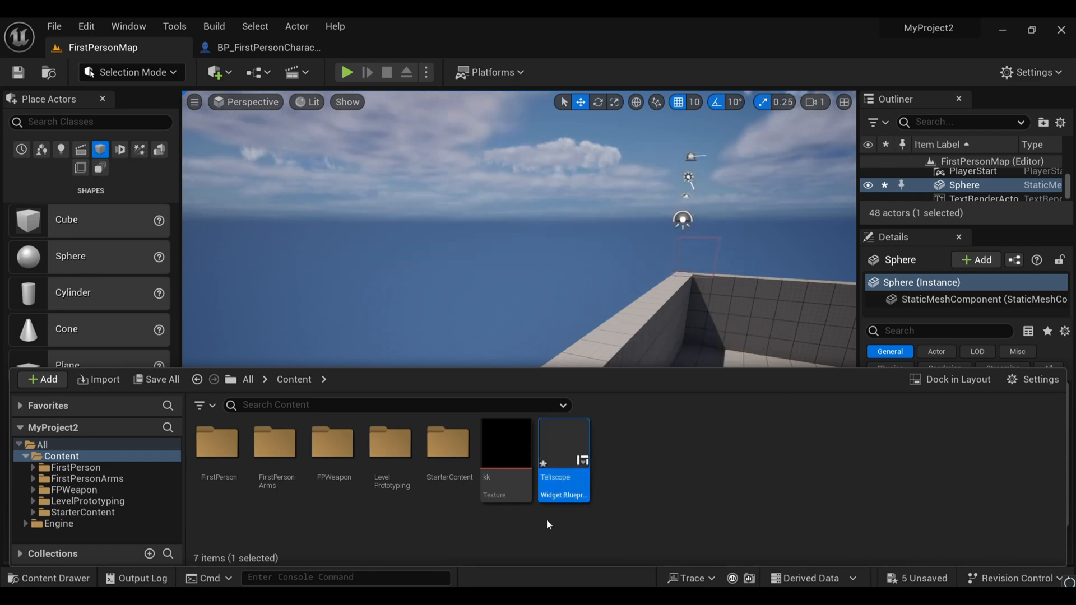
pyautogui.doubleClick(564, 454)
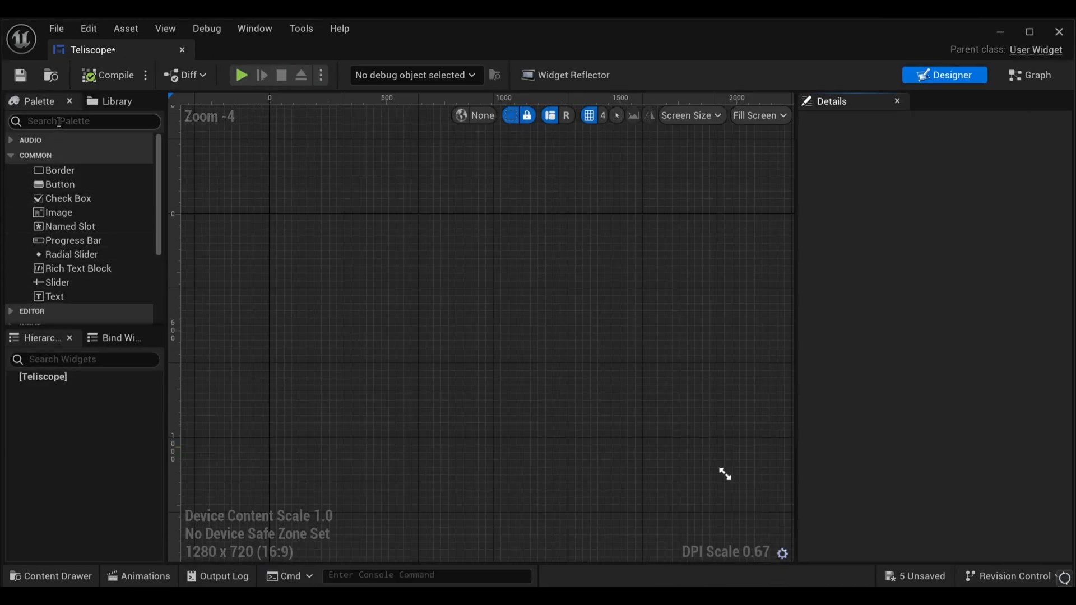
# Step: Add a Canvas Panel with an Image anchored to fill the screen in the Teliscope widget
pyautogui.write('ca')
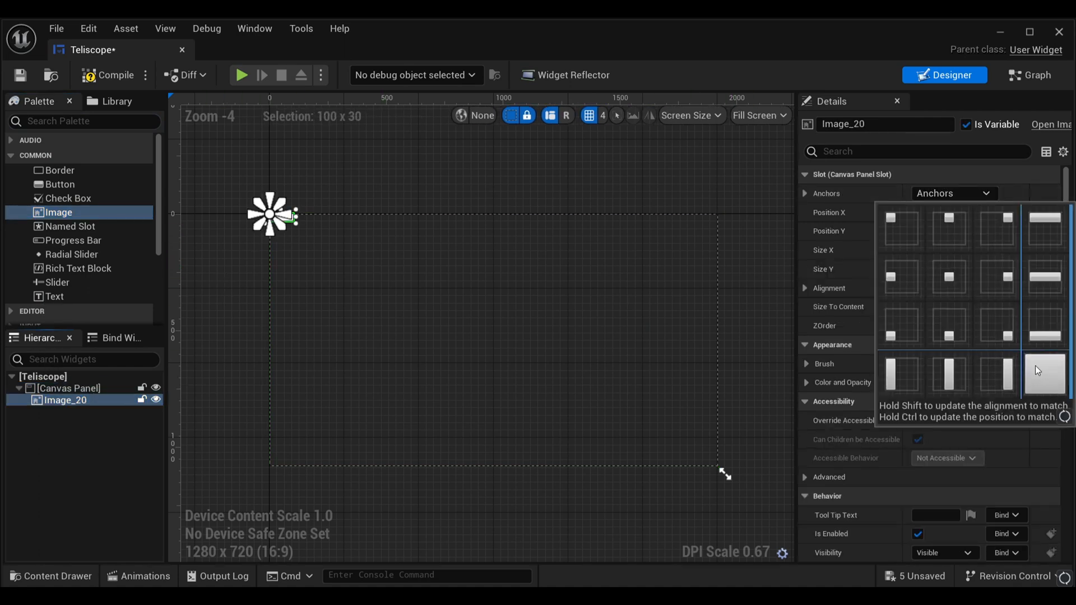
pyautogui.click(1045, 374)
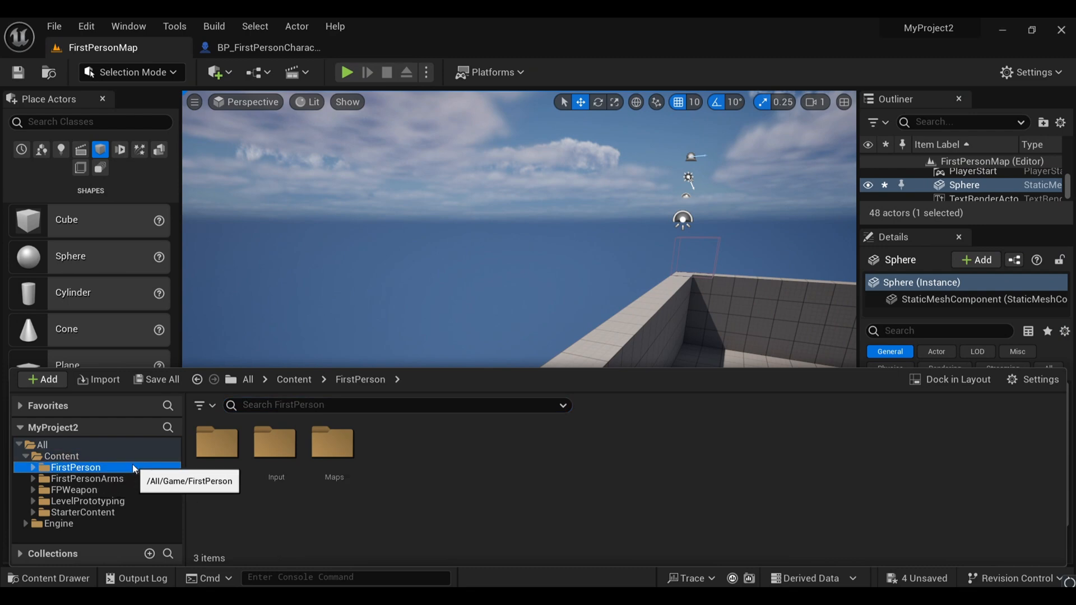
# Step: Create the Teliscope widget from Event BeginPlay in the character blueprint
pyautogui.click(269, 47)
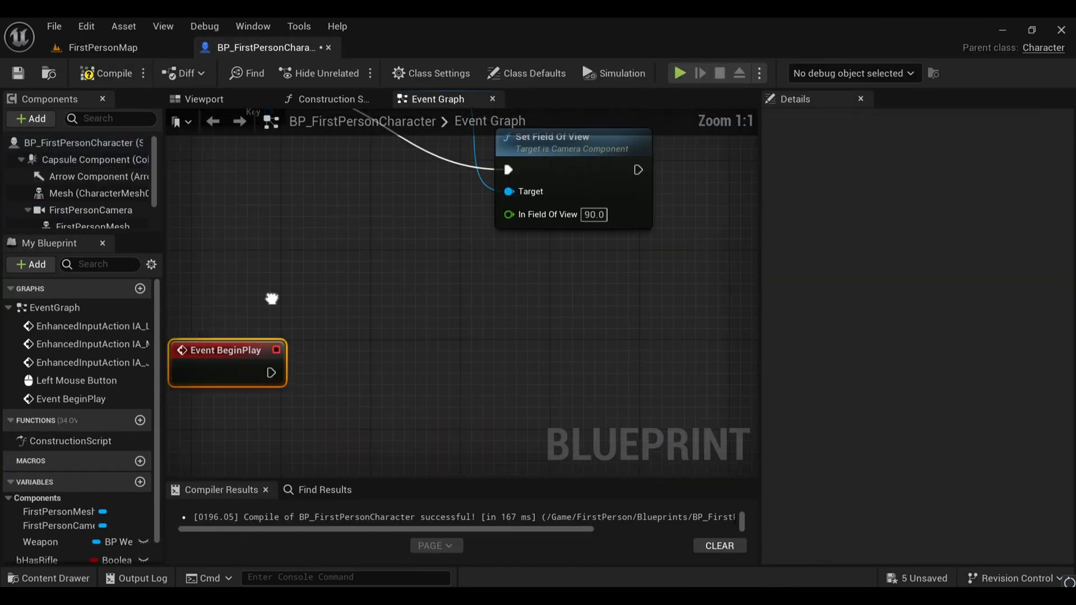
pyautogui.moveTo(271, 373); pyautogui.dragTo(364, 373)
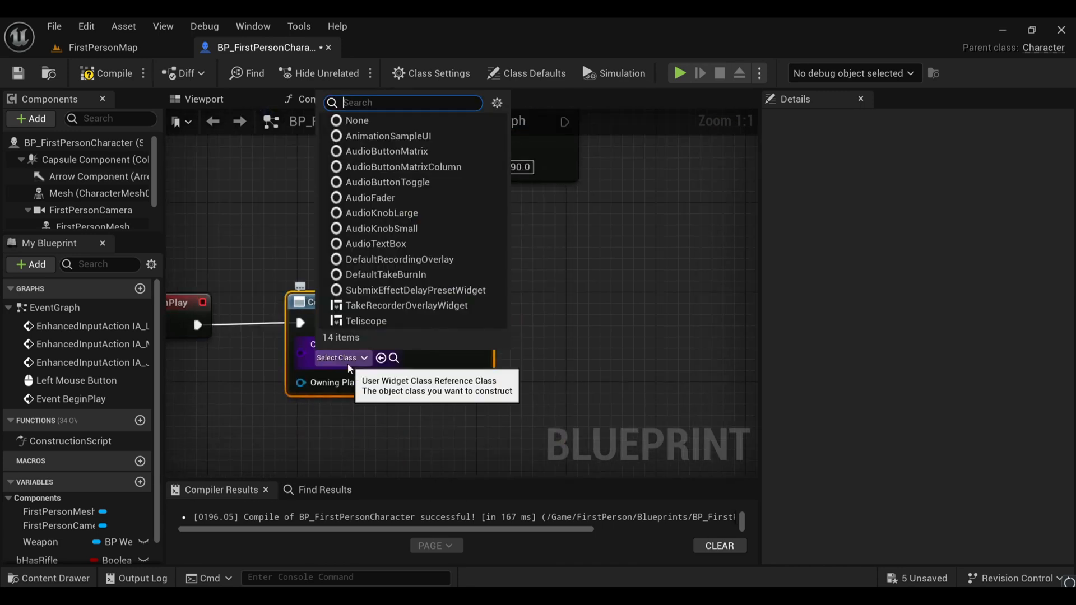
pyautogui.write('te')
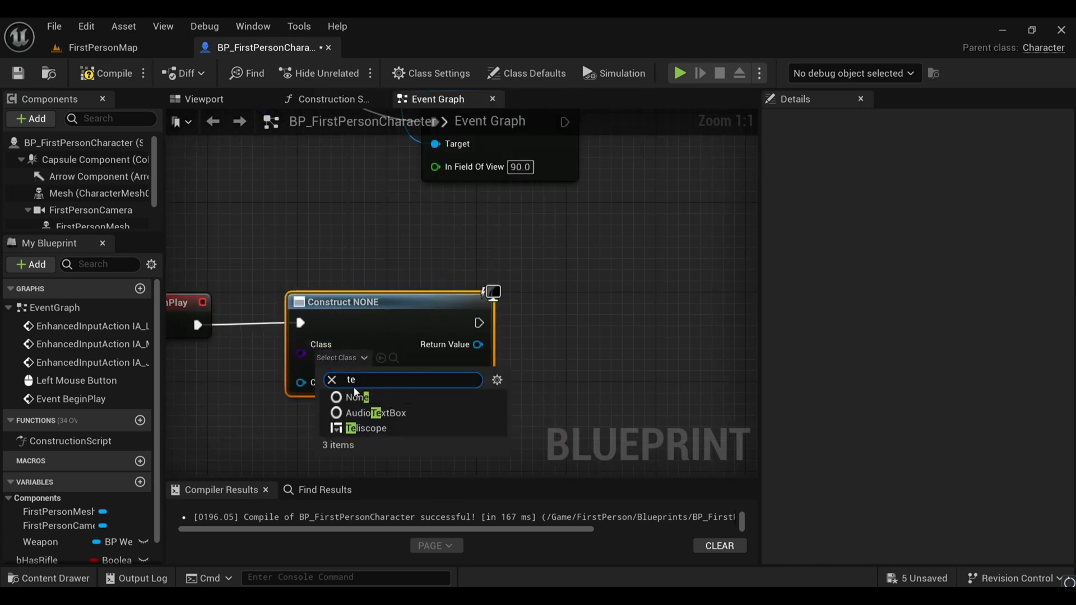
pyautogui.click(366, 428)
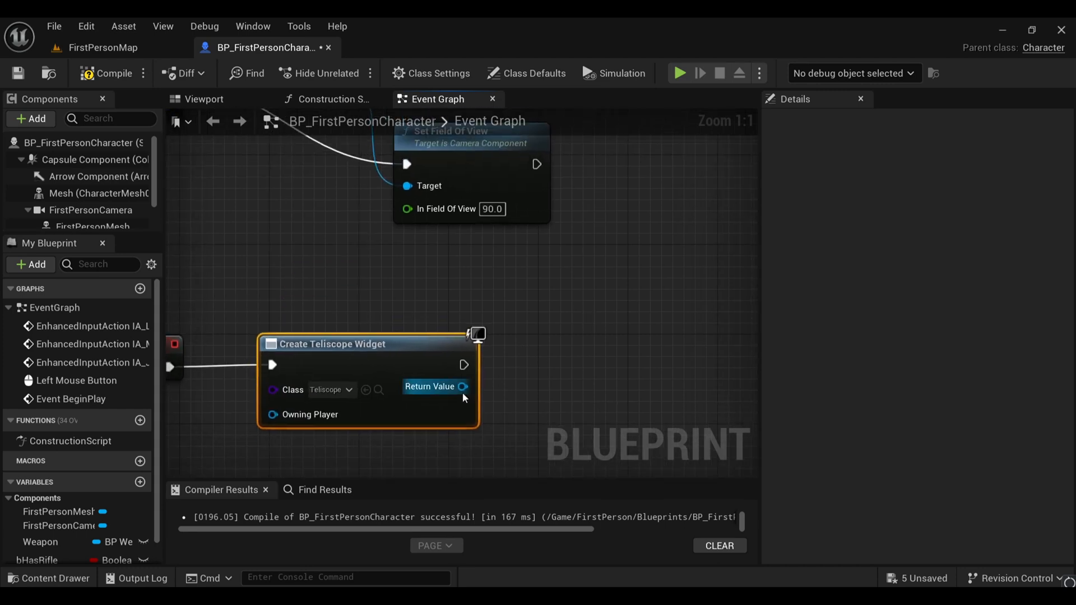
# Step: Promote the created widget's Return Value to a variable named Dw
pyautogui.rightClick(461, 386)
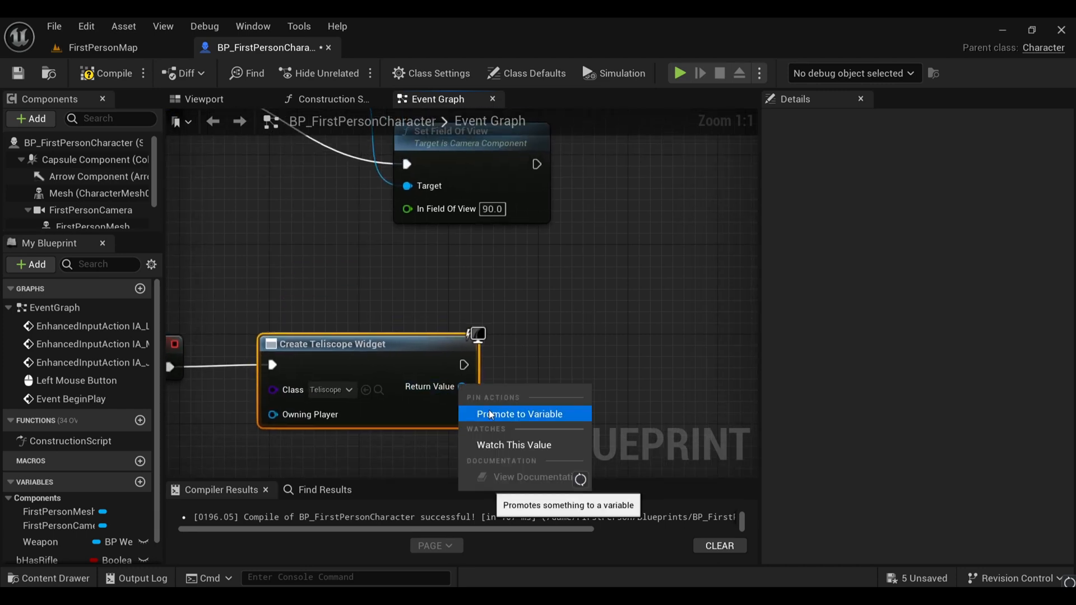
pyautogui.click(518, 415)
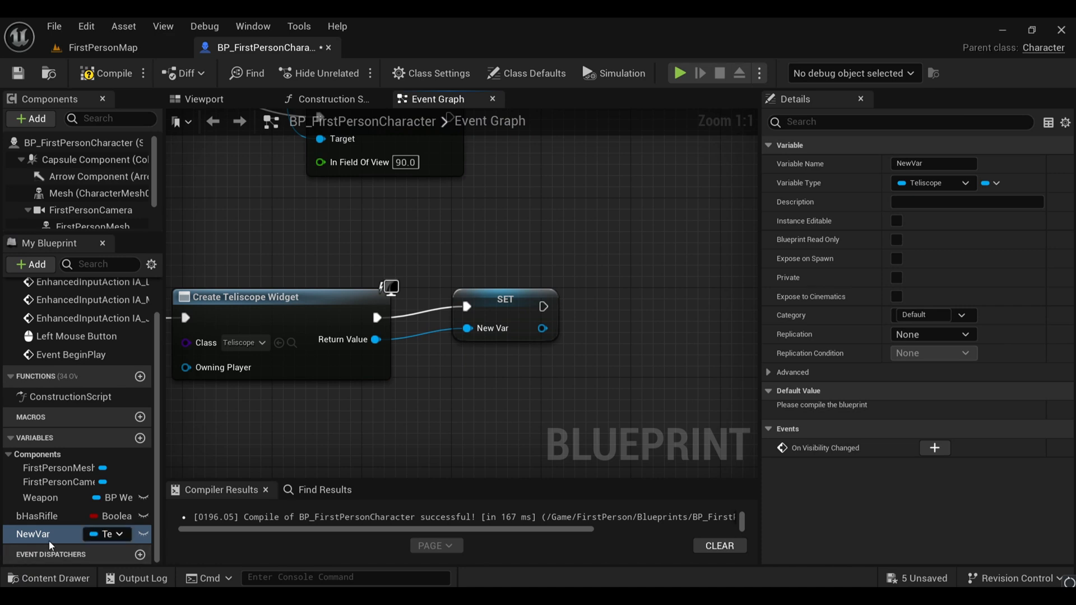
pyautogui.moveTo(51, 545)
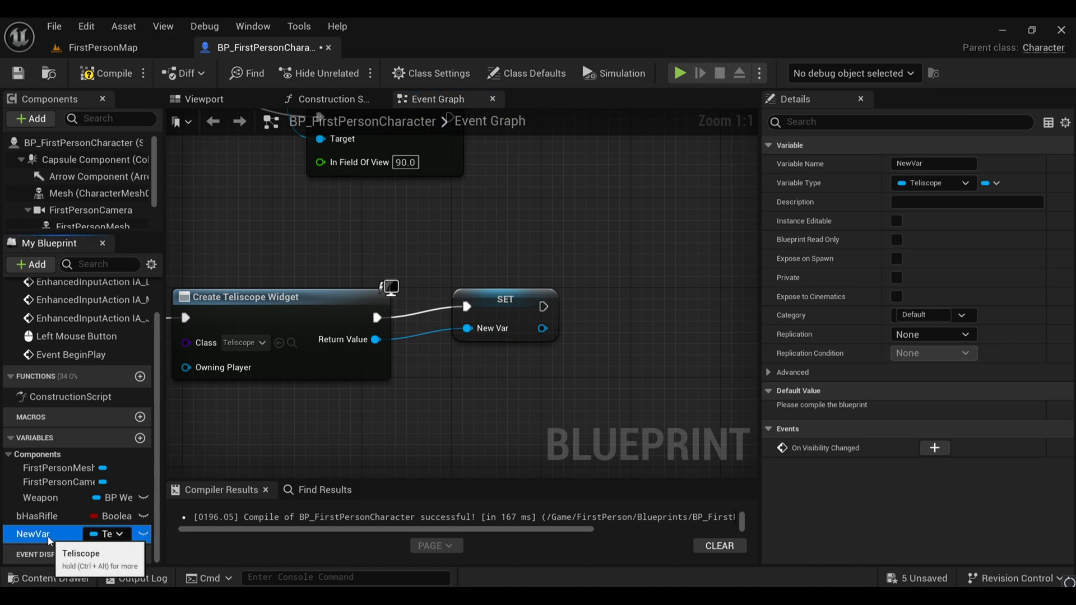
pyautogui.doubleClick(28, 533)
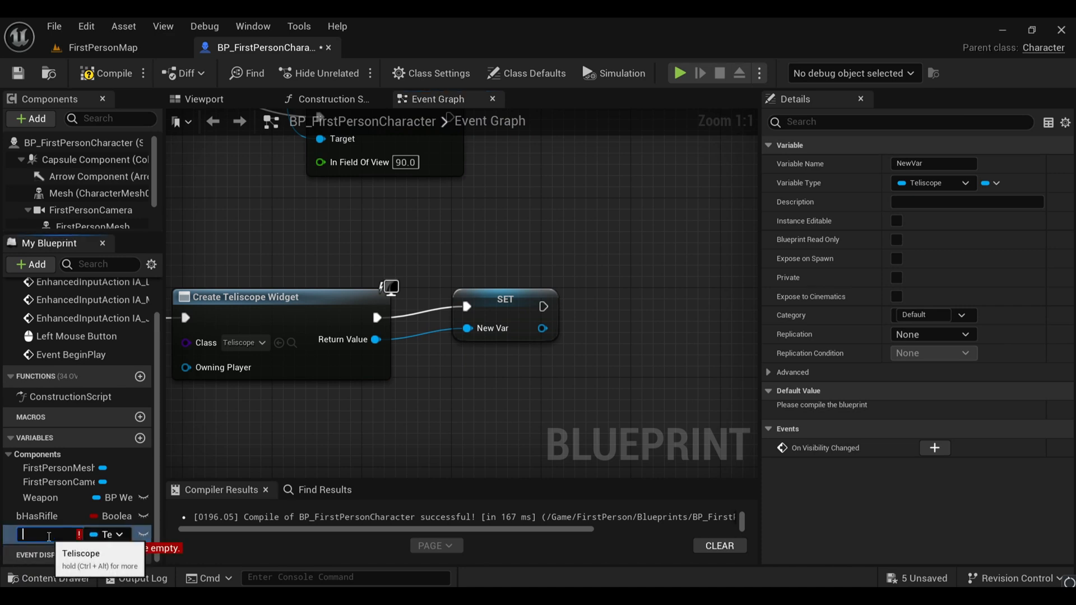
pyautogui.write('Dw')
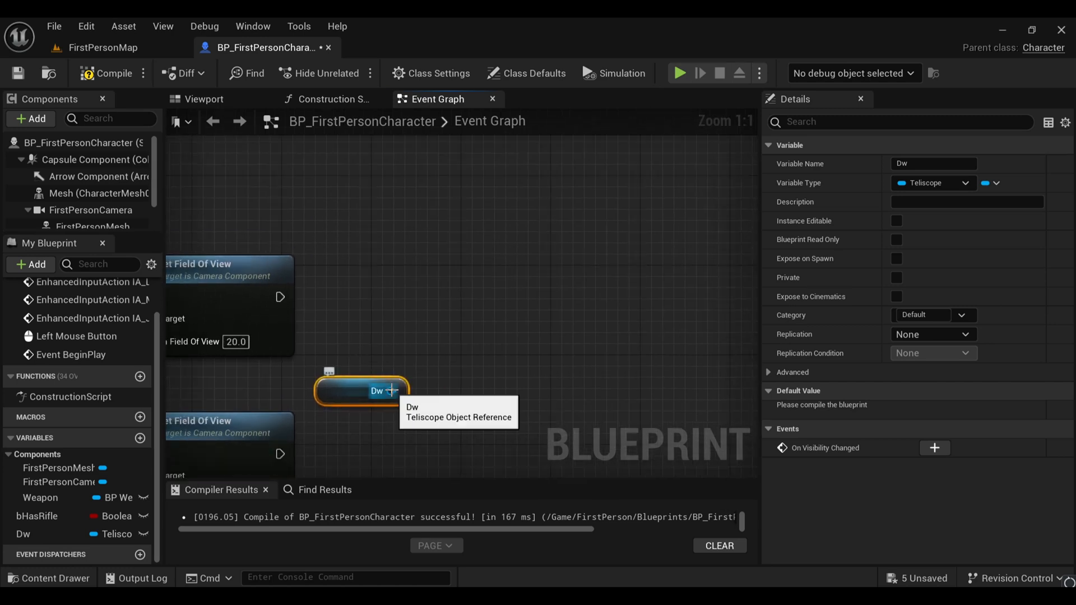
# Step: Add Dw to the viewport after FOV 20, remove it from parent after FOV 90, compile and play
pyautogui.moveTo(395, 391); pyautogui.dragTo(442, 313)
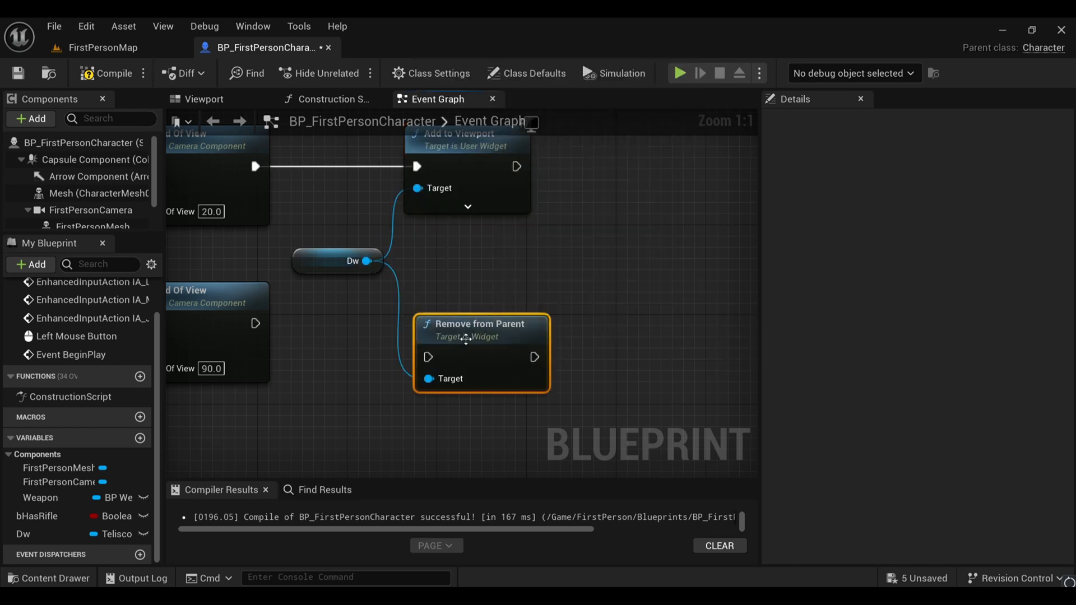
pyautogui.moveTo(256, 322); pyautogui.dragTo(427, 356)
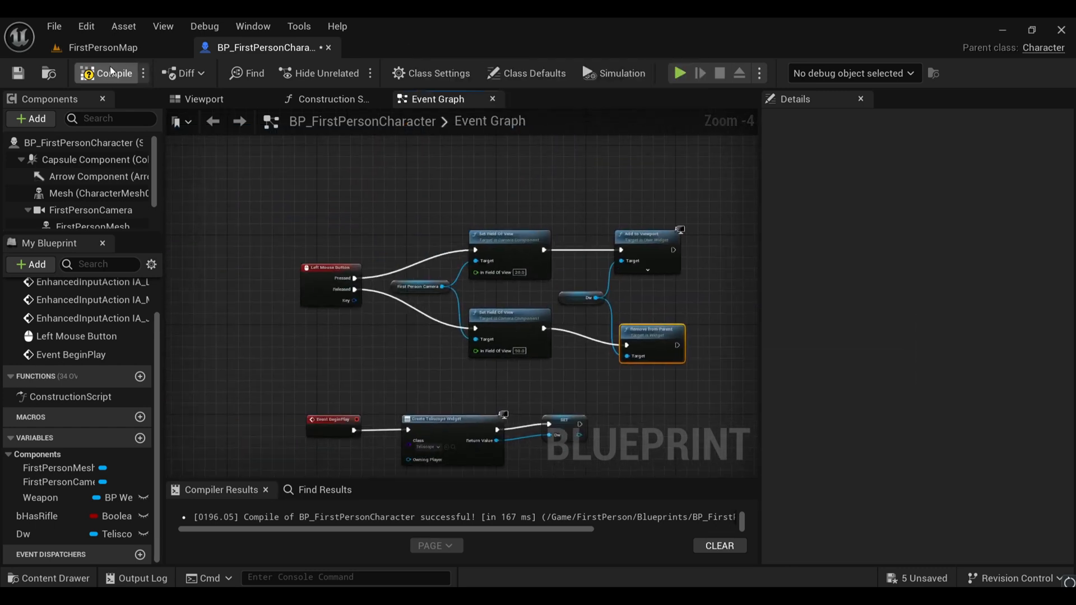
pyautogui.click(105, 47)
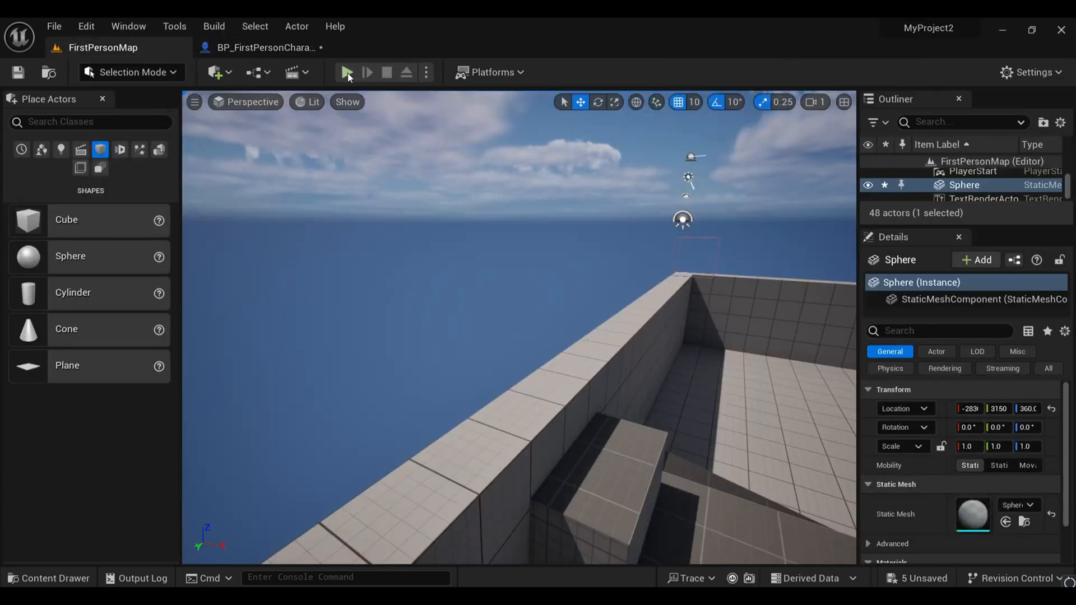
pyautogui.click(347, 72)
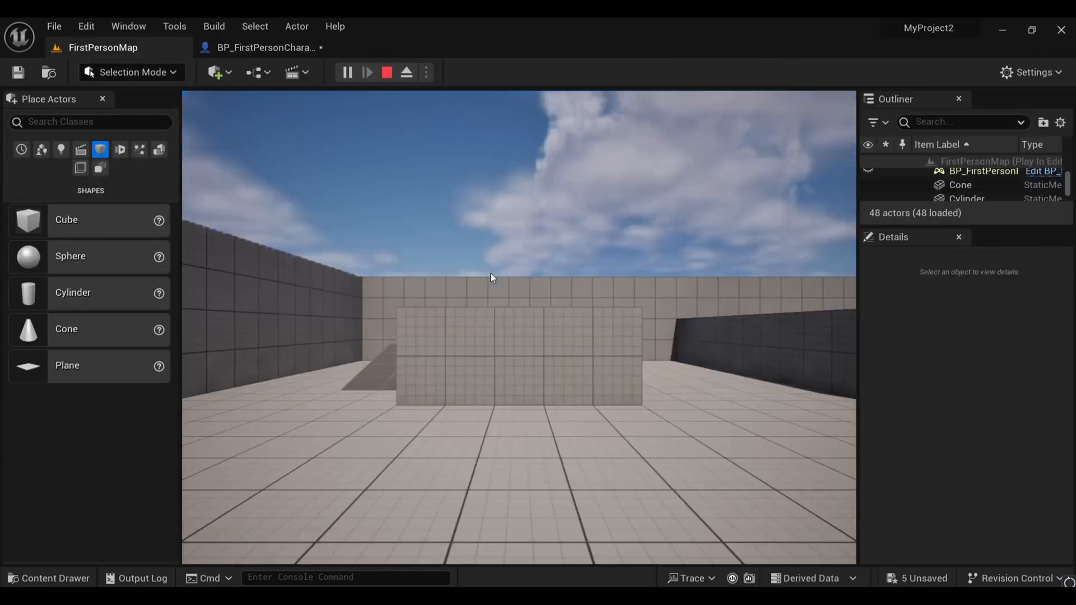